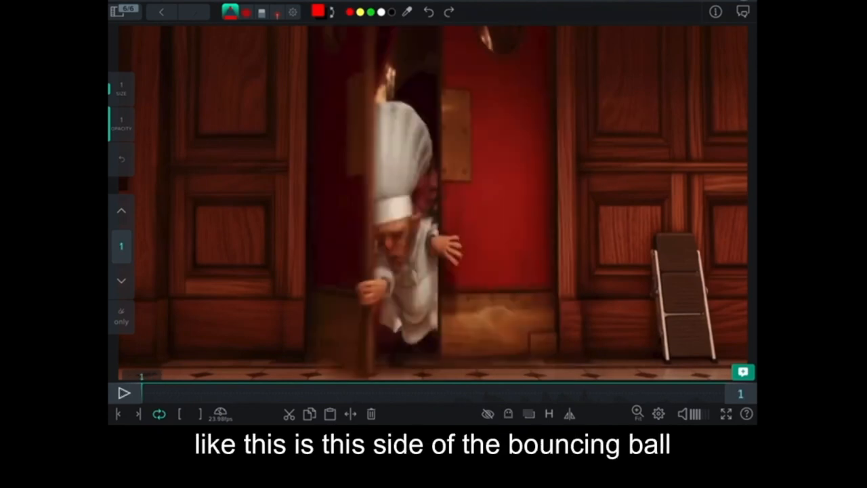
Scrub forward through the chef clip's poses and return to frame 1.
{"action": "left_click_drag", "start_coordinate": [494, 71], "coordinate": [494, 97]}
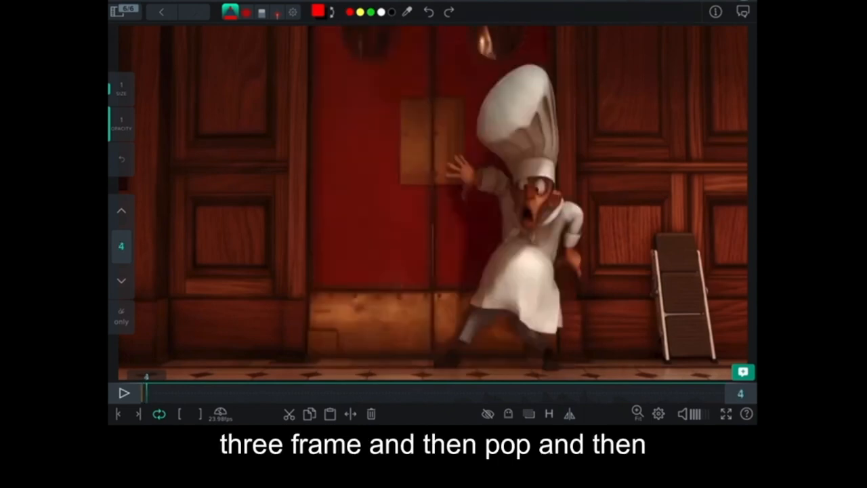
{"action": "left_click", "coordinate": [125, 392]}
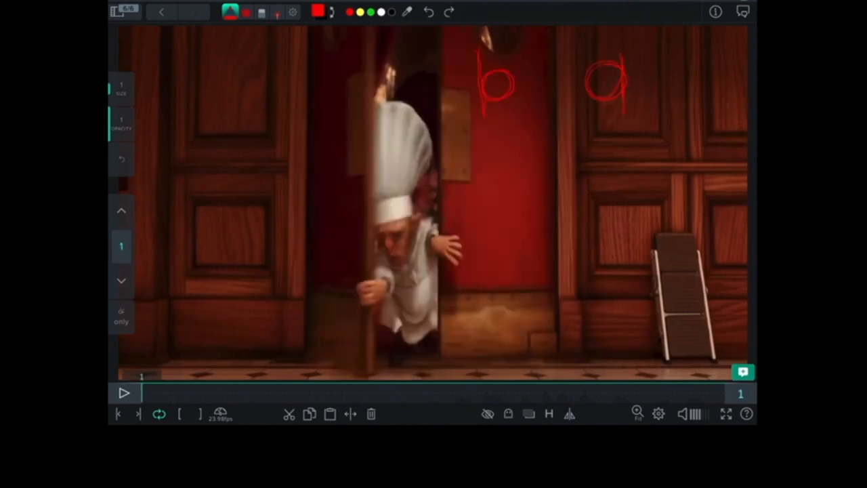
Scribble red bouncing-ball marks below the two marks on the frame-1 door.
{"action": "left_click_drag", "start_coordinate": [495, 128], "coordinate": [491, 176]}
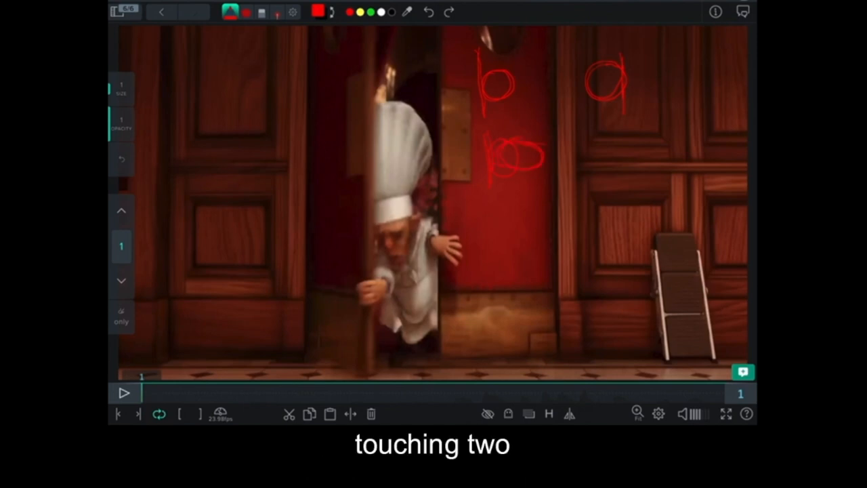
{"action": "left_click_drag", "start_coordinate": [508, 163], "coordinate": [555, 156]}
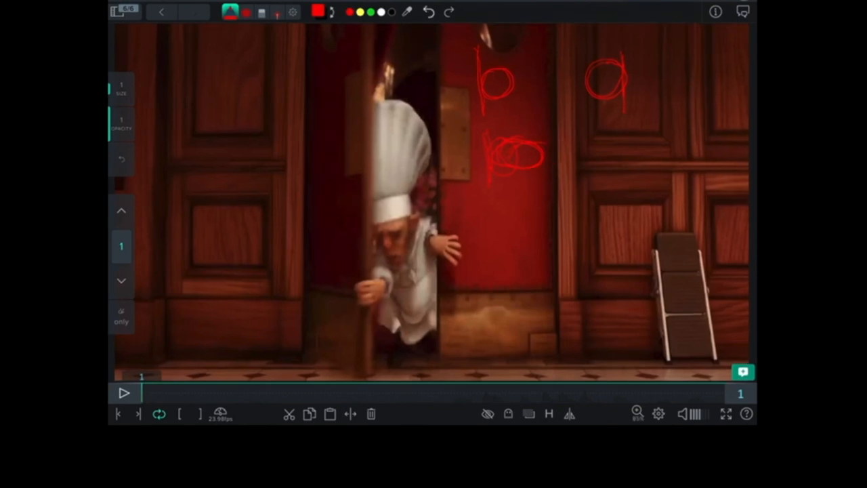
Move to frame 3 and outline the chef's stretched body with a red loop.
{"action": "left_click_drag", "start_coordinate": [549, 156], "coordinate": [630, 156]}
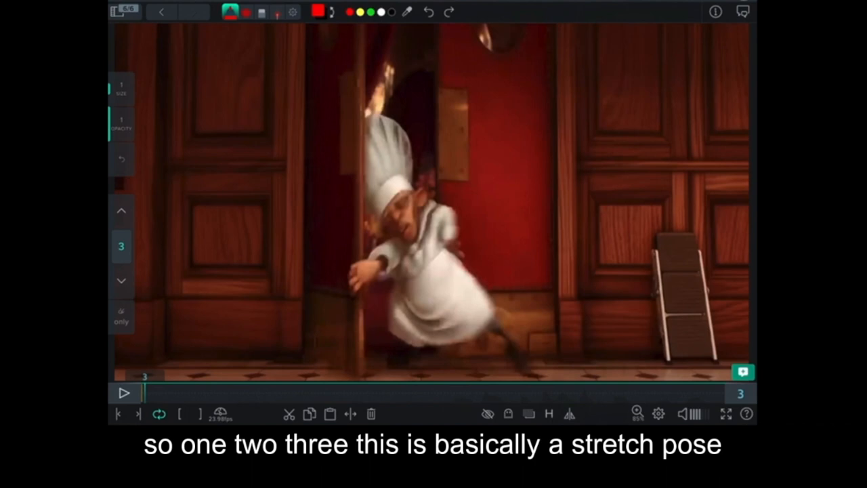
{"action": "left_click_drag", "start_coordinate": [366, 196], "coordinate": [514, 355]}
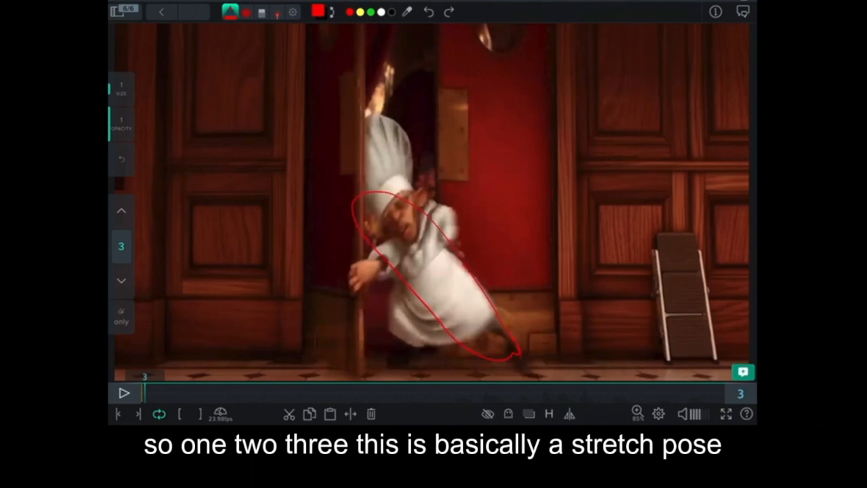